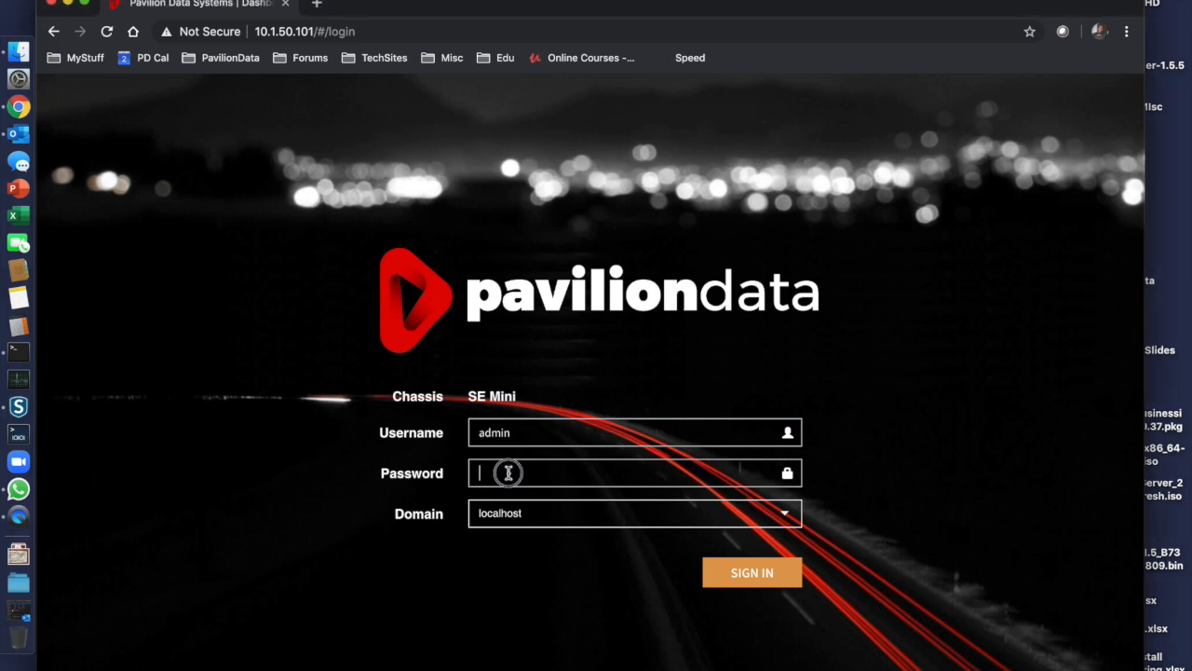
Enter the admin account password on the localhost login form.
type("•••••")
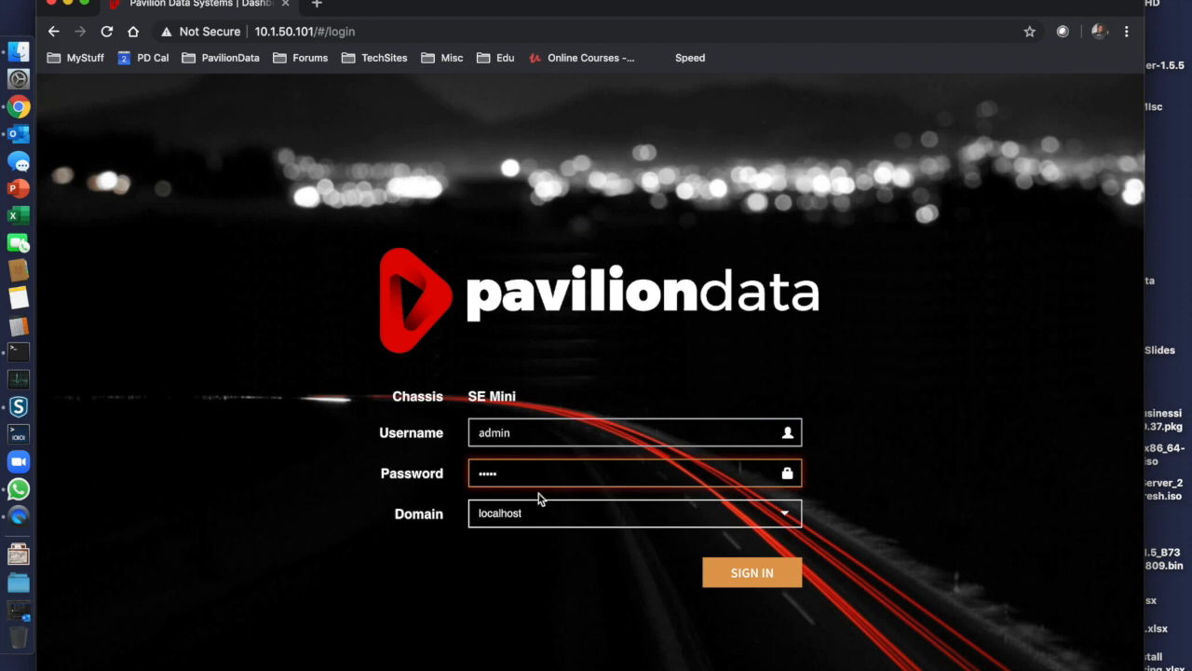
Sign in as admin and load the chassis dashboard with health summary and trends.
left_click(752, 572)
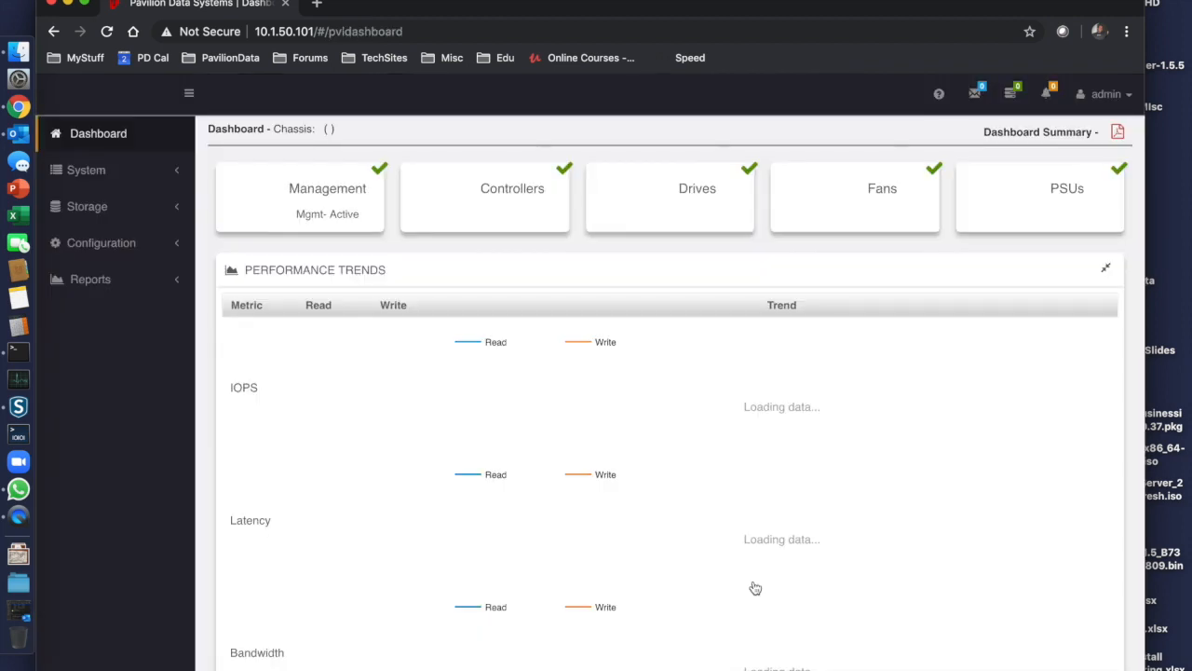
mouse_move(760, 343)
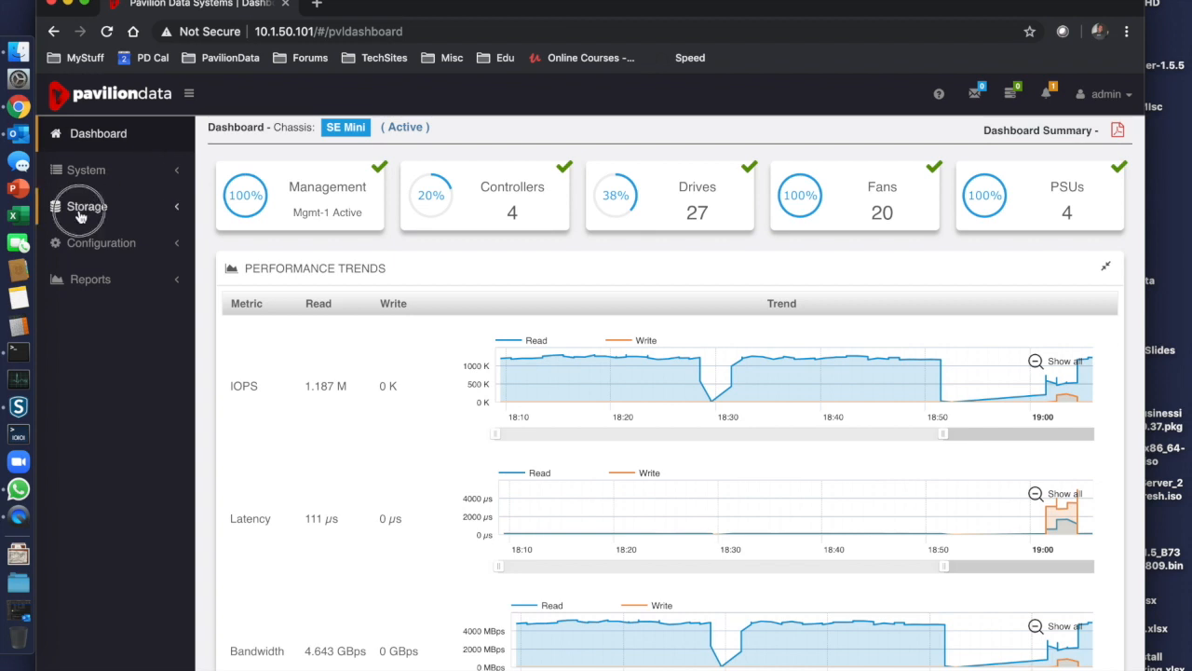
Show the Storage Volumes list and the overview of volume MZ1V02.
left_click(86, 205)
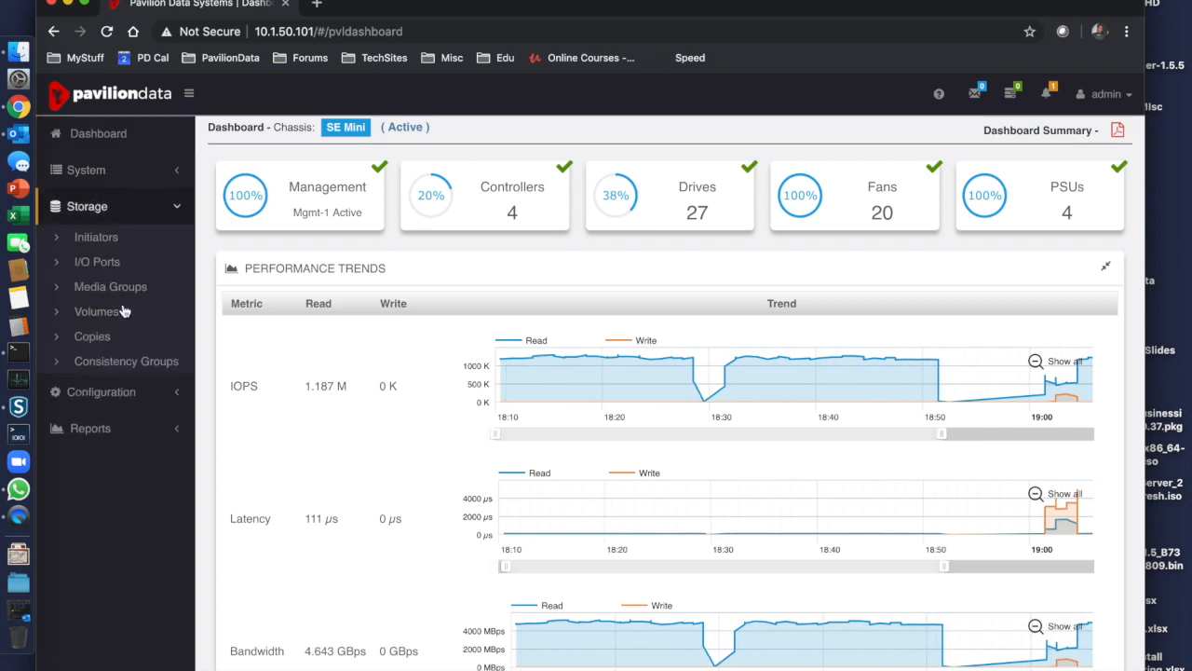
left_click(96, 312)
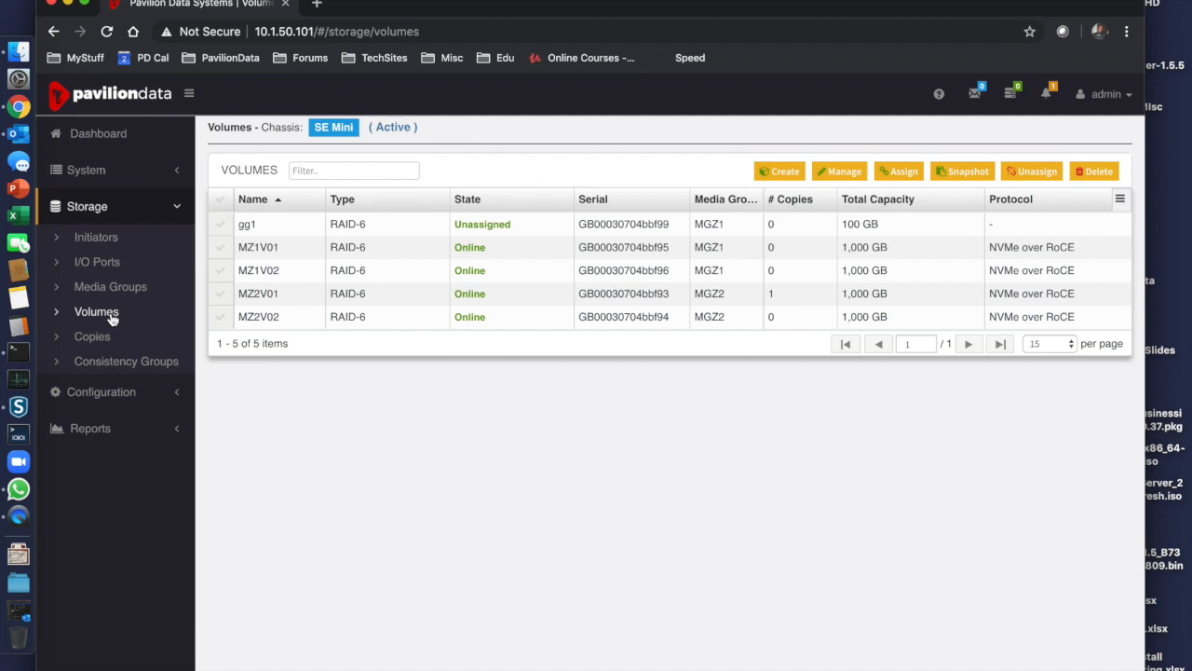
mouse_move(113, 320)
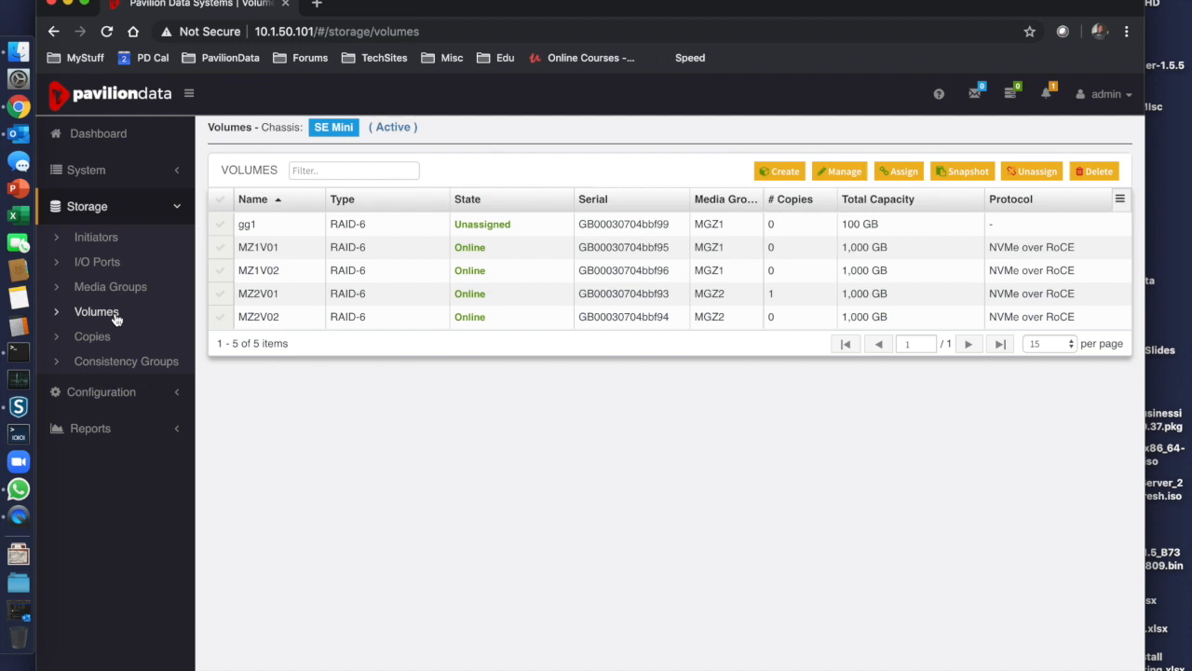
left_click(257, 271)
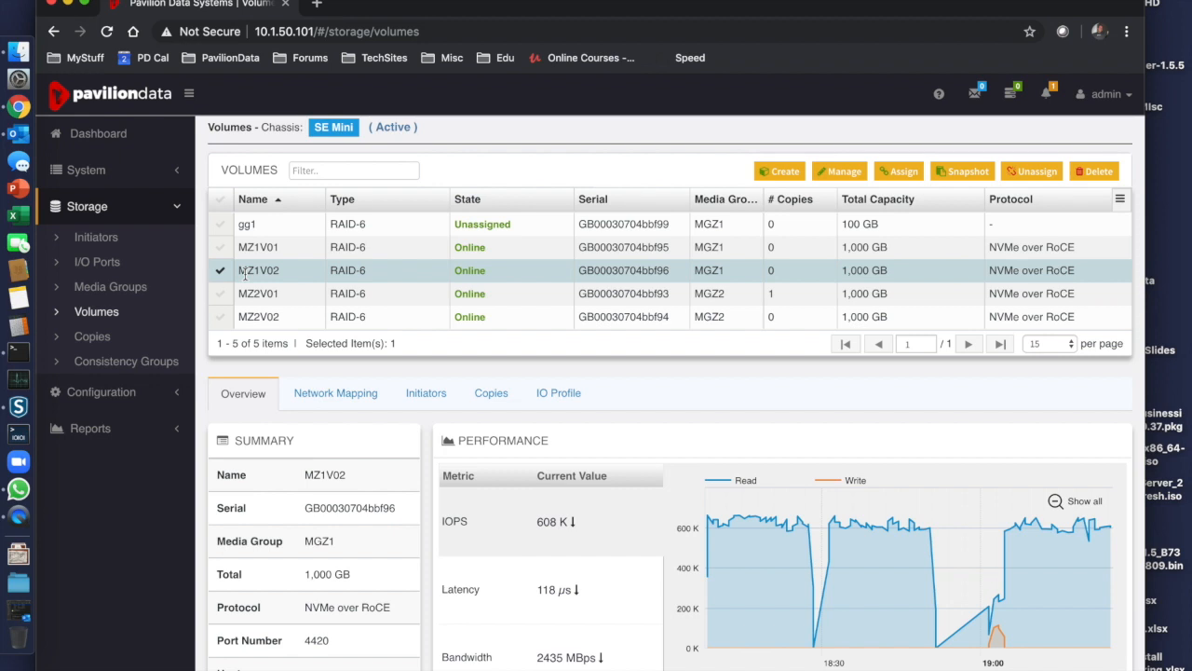
mouse_move(433, 656)
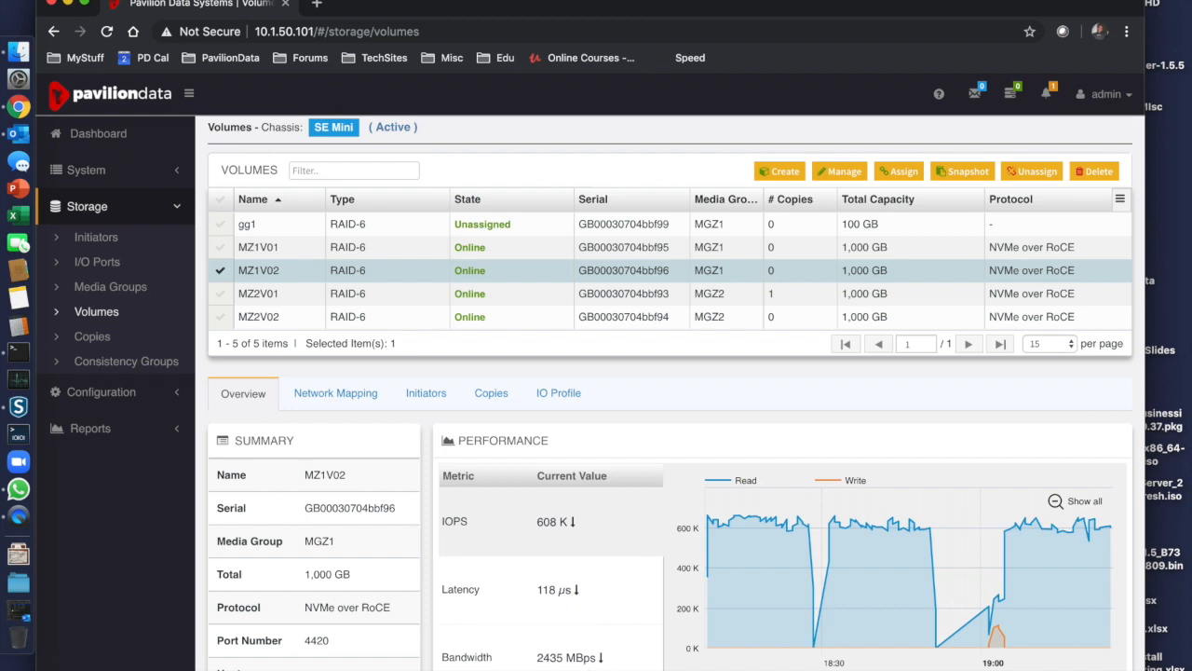
mouse_move(671, 224)
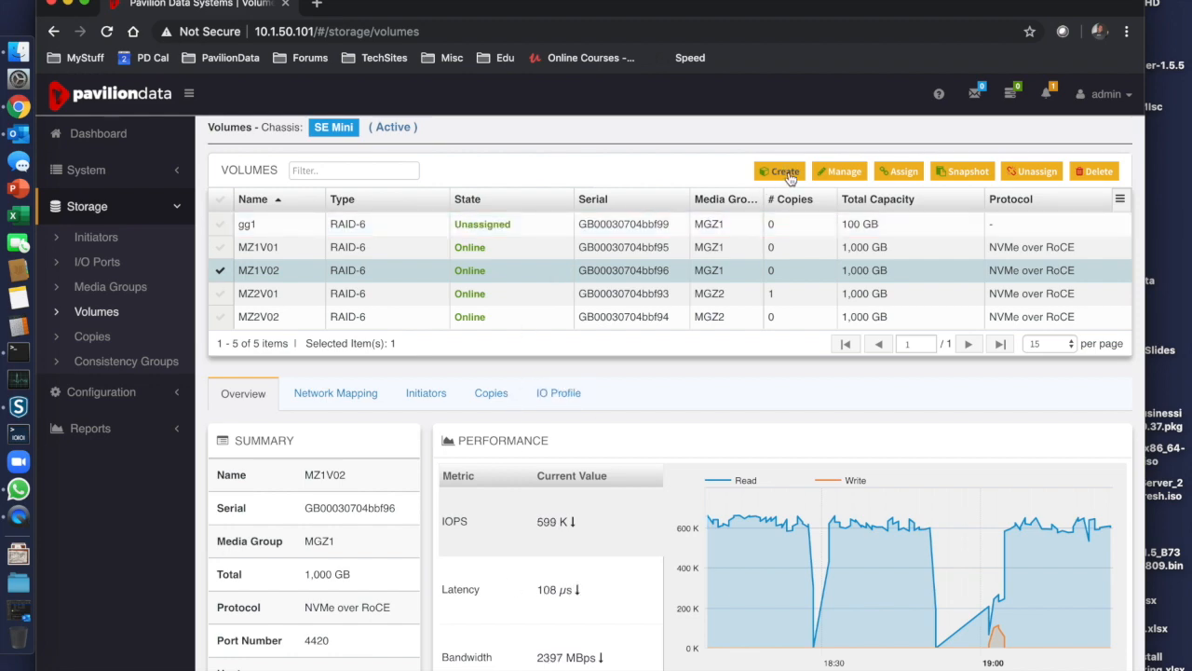
Start a Create Volume(s) form on MGZ1 for 5 volumes named ARMG1-V.
left_click(786, 171)
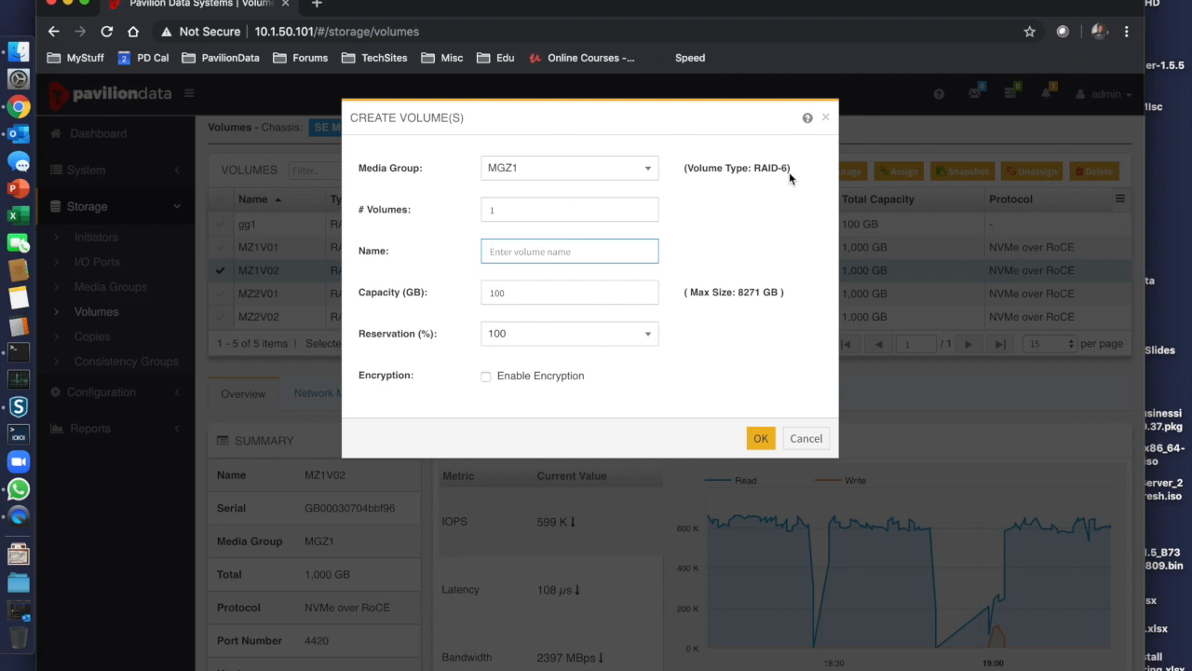
mouse_move(440, 160)
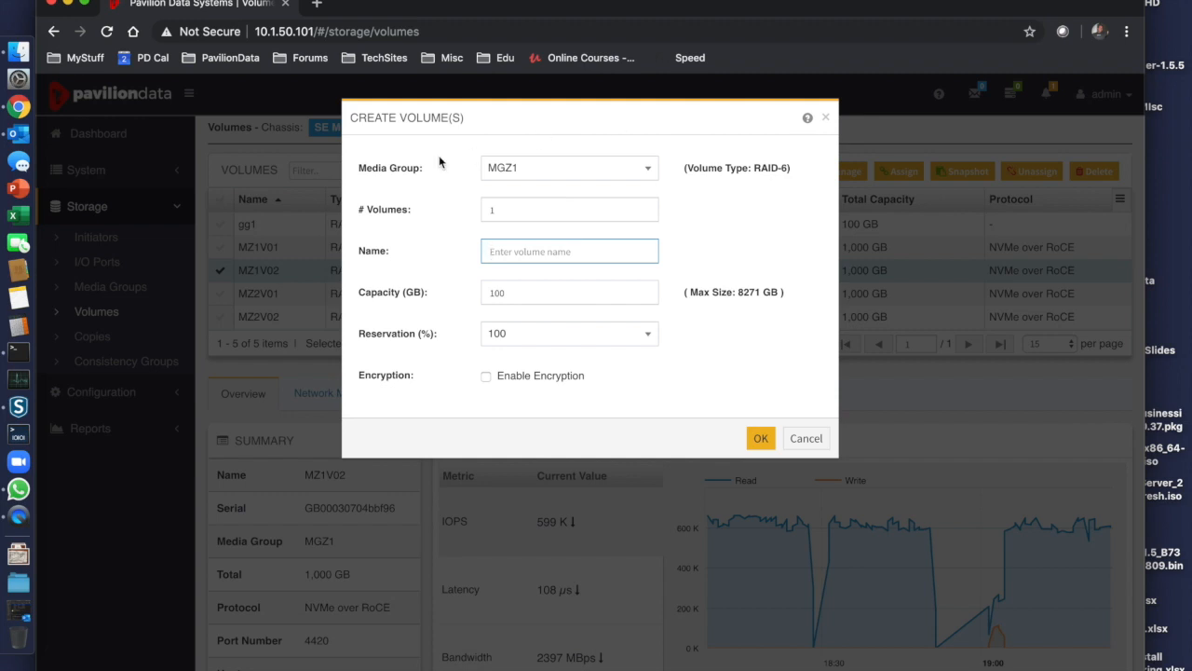
mouse_move(552, 175)
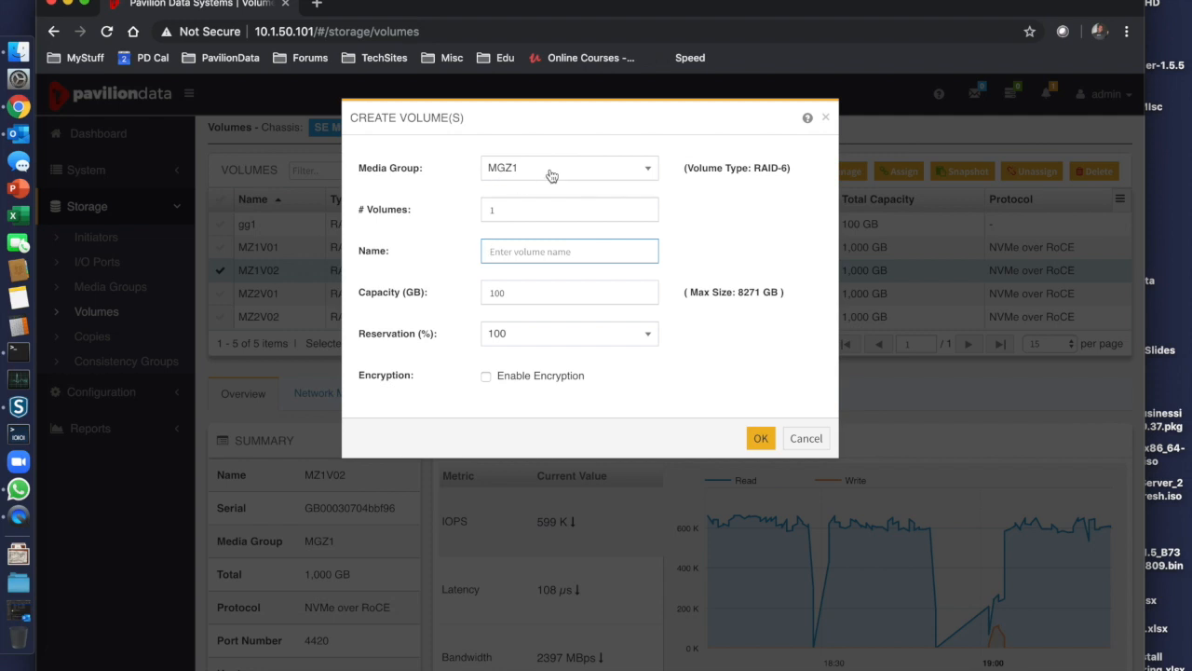
mouse_move(551, 176)
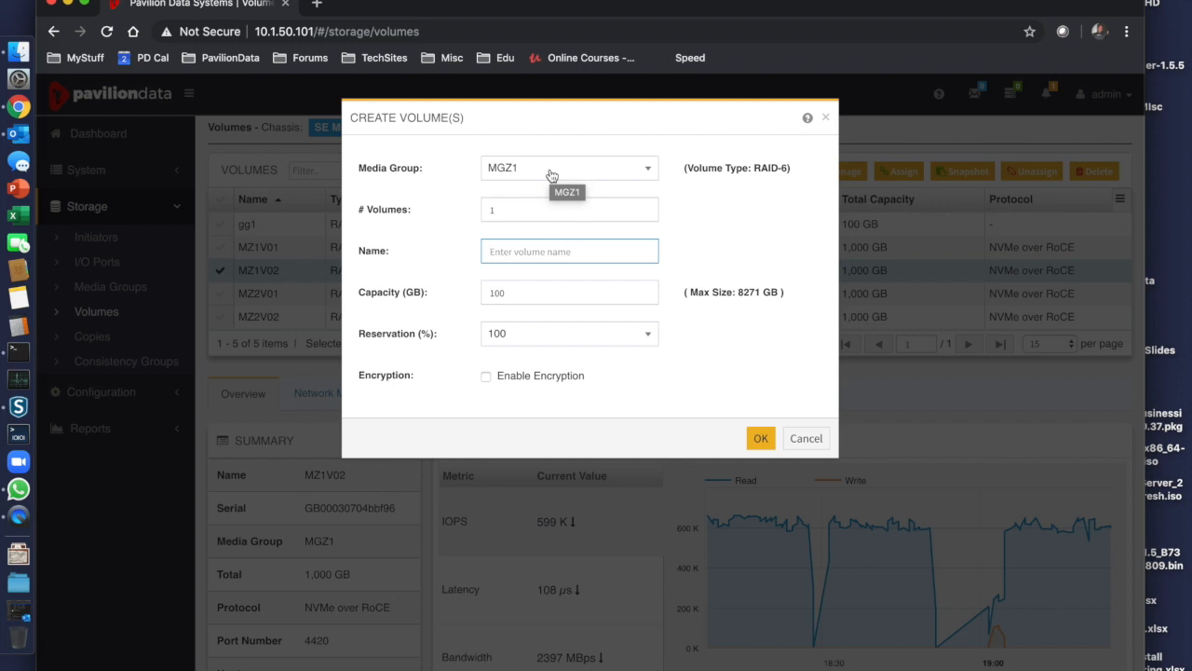
mouse_move(760, 183)
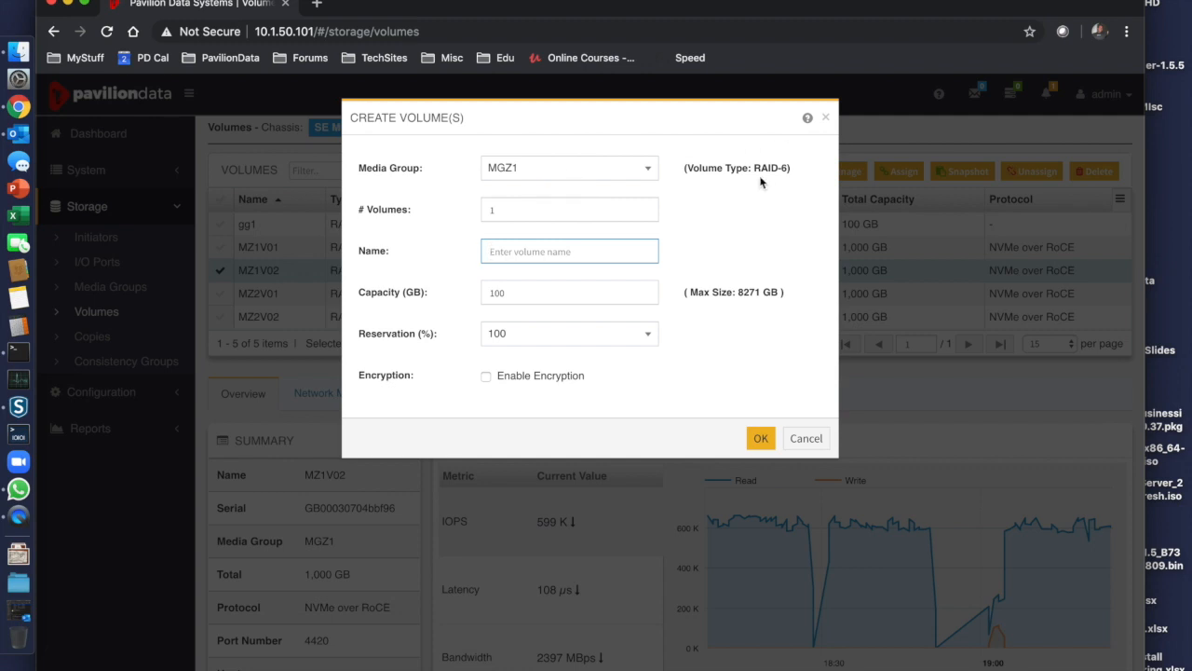
left_click(568, 208)
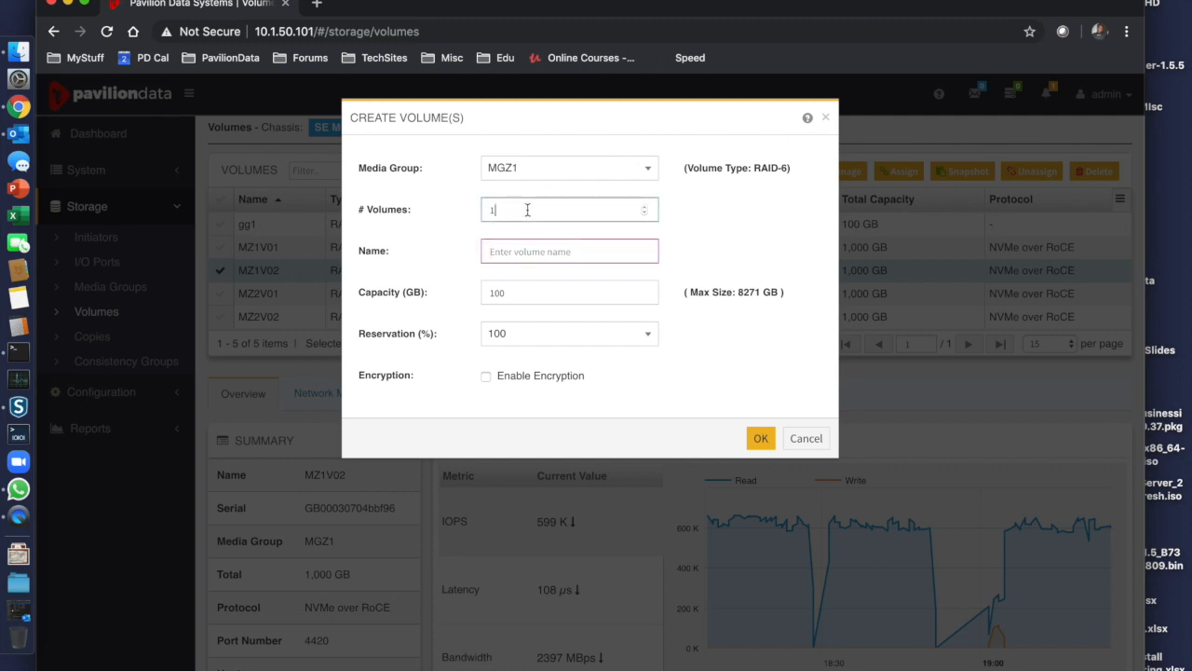
type("5")
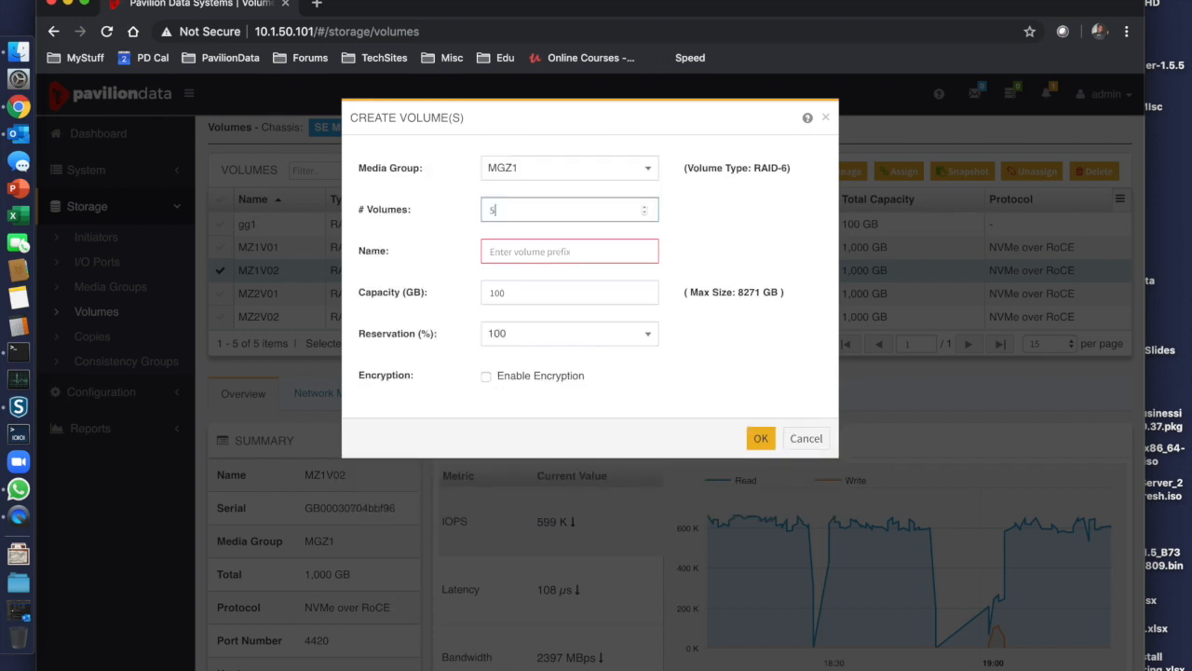
left_click(570, 251)
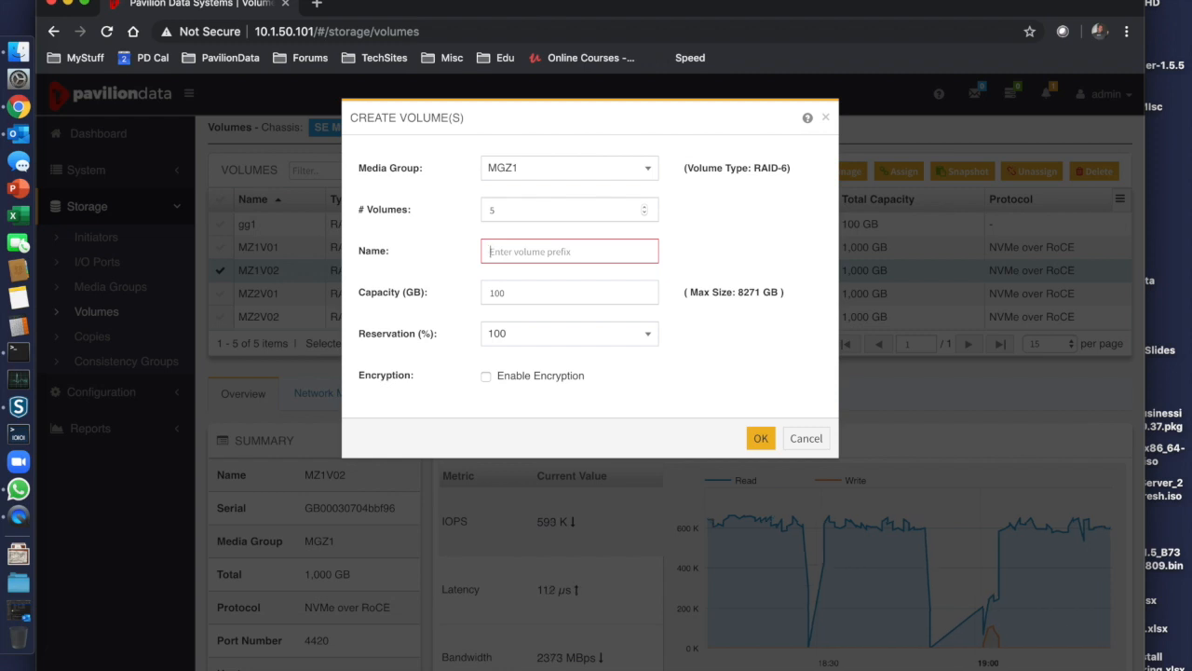
type("ARM")
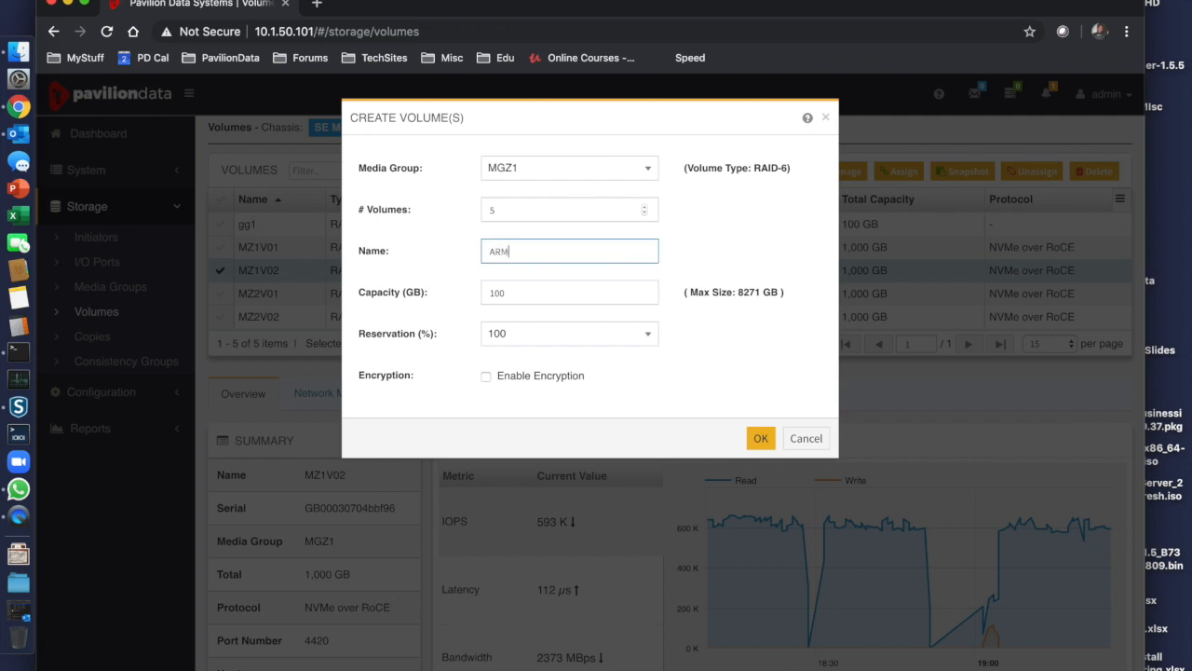
type("G1-")
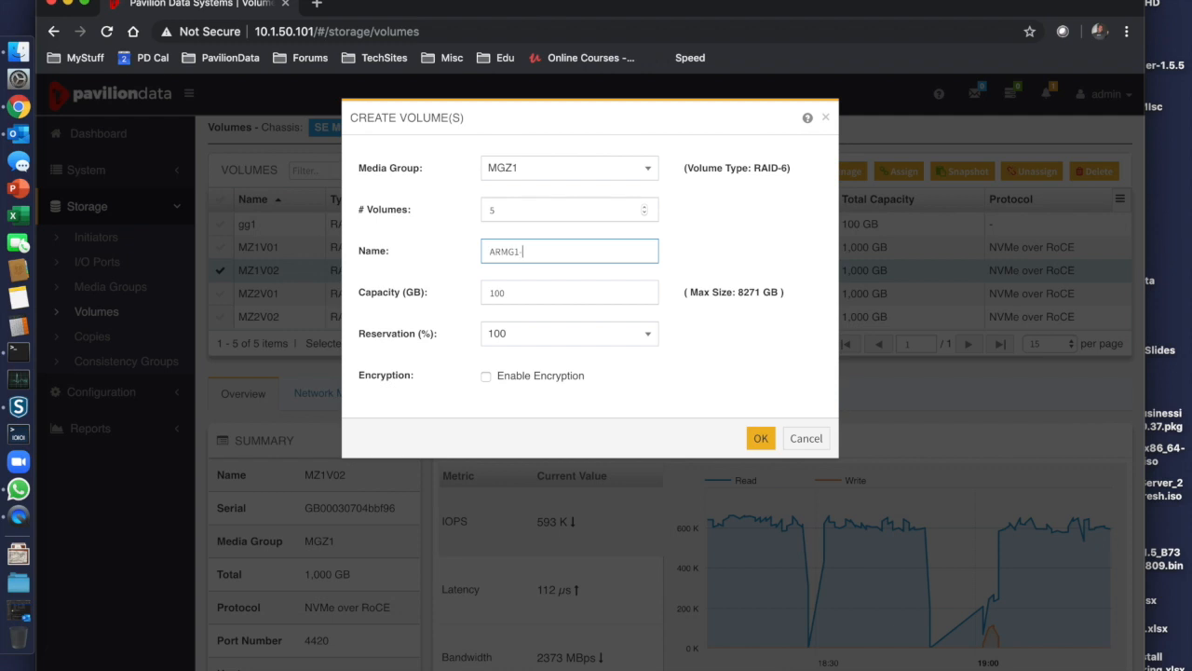
type("V")
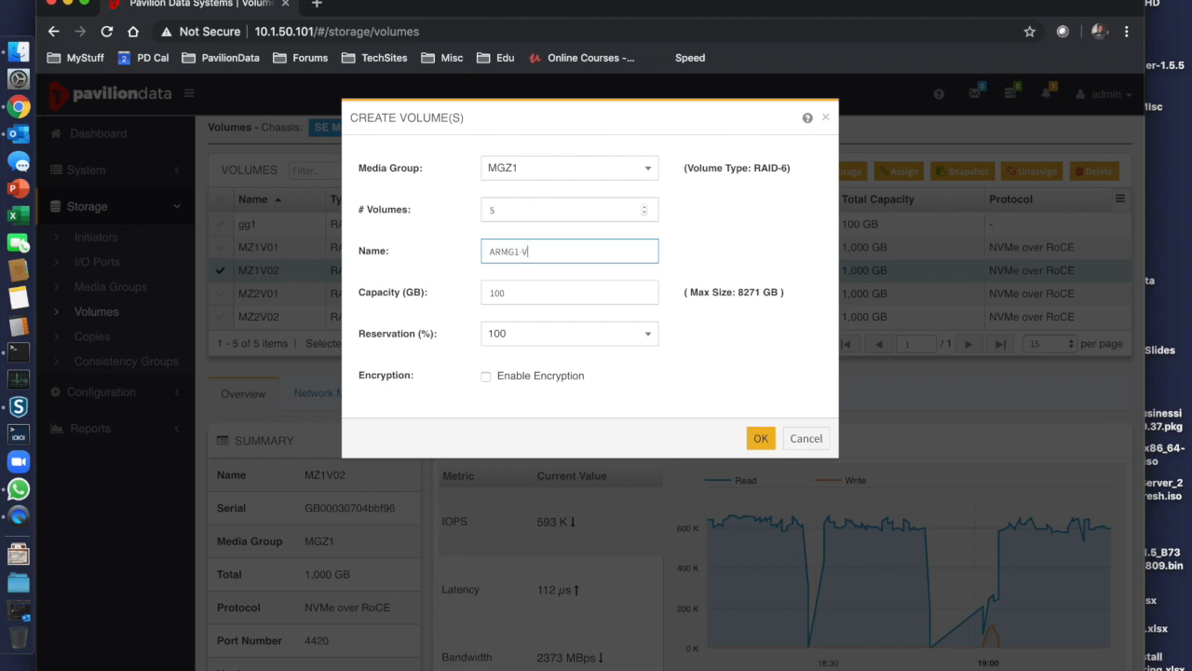
left_click(568, 293)
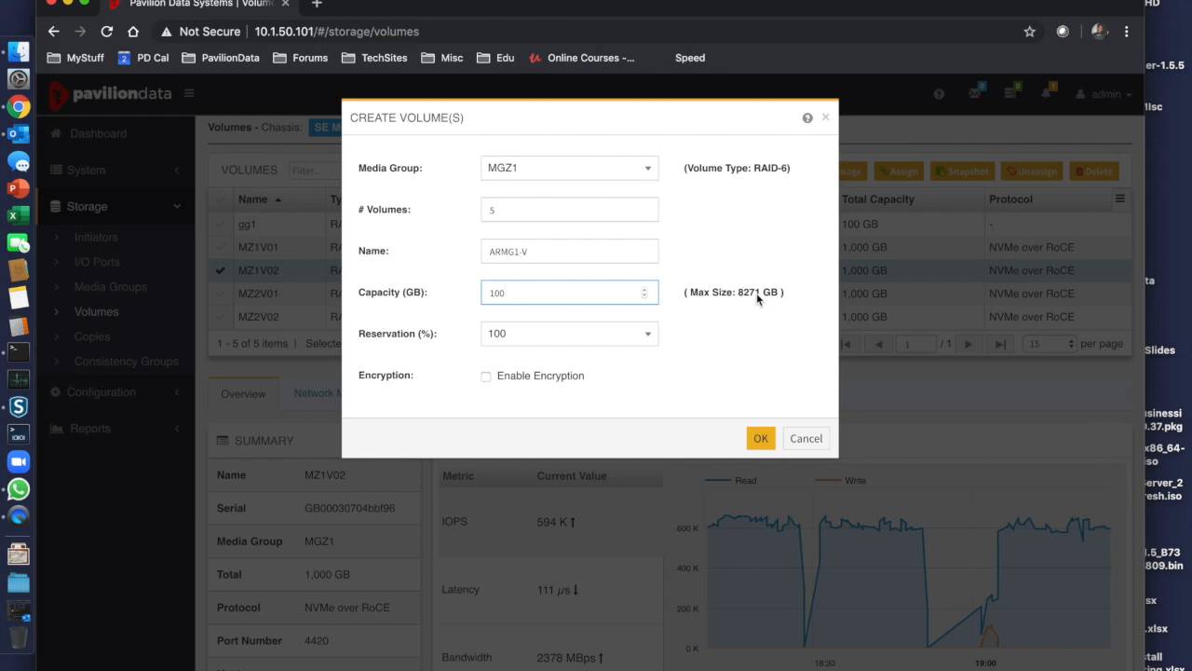
mouse_move(537, 320)
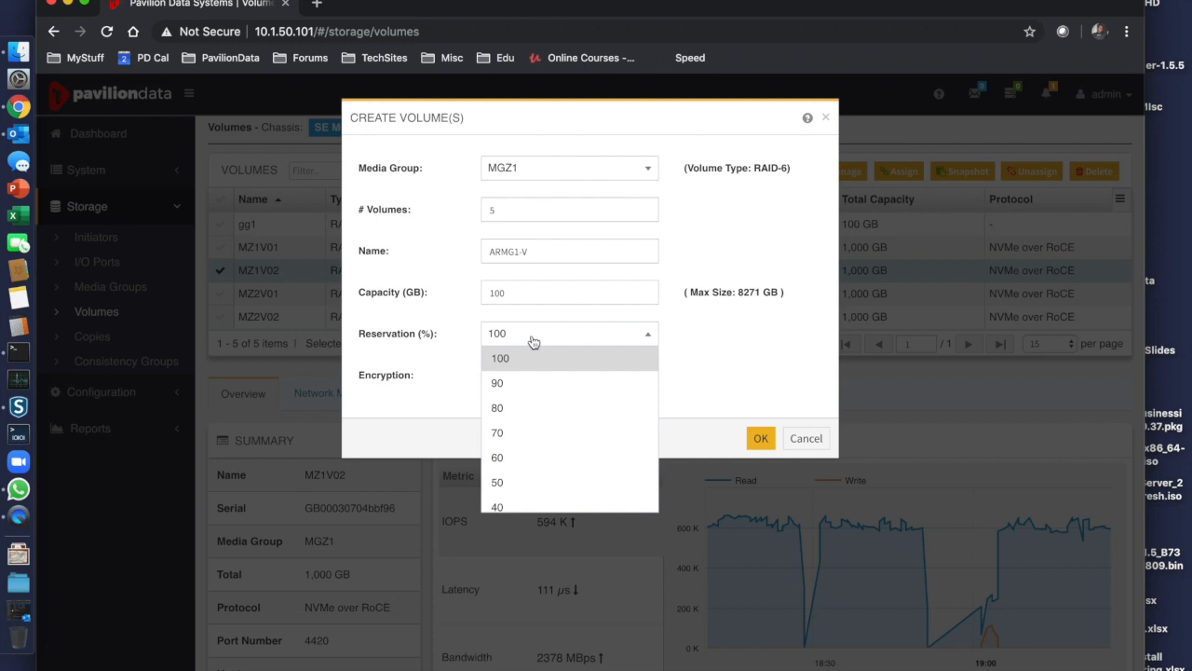
mouse_move(686, 335)
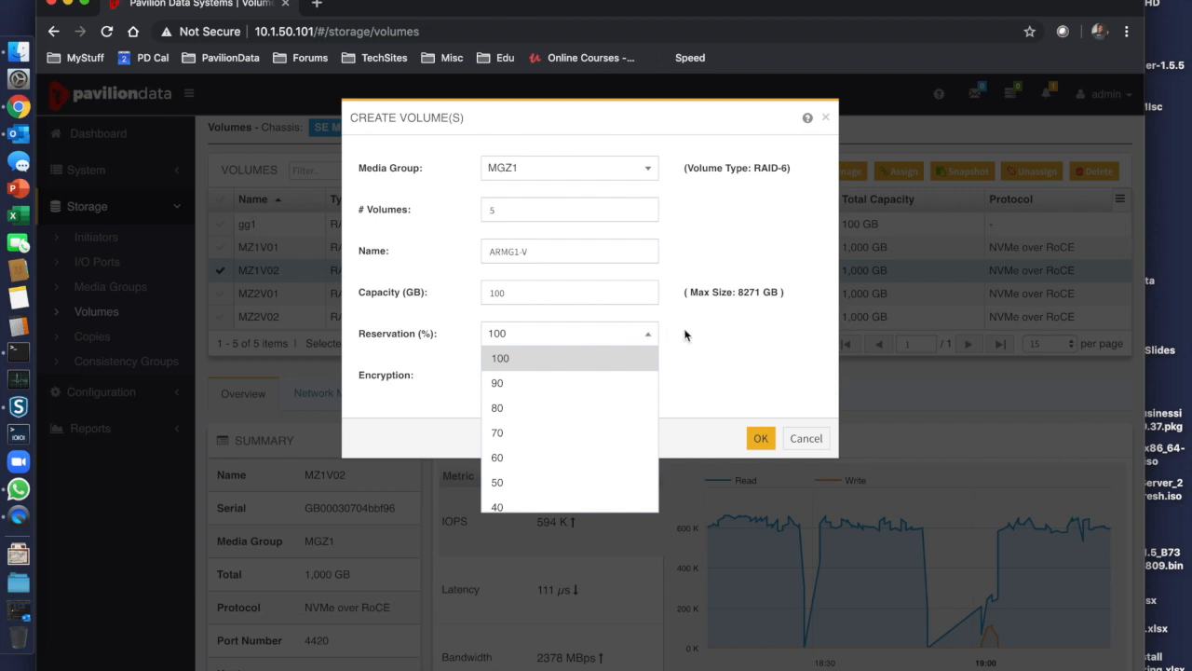
left_click(501, 357)
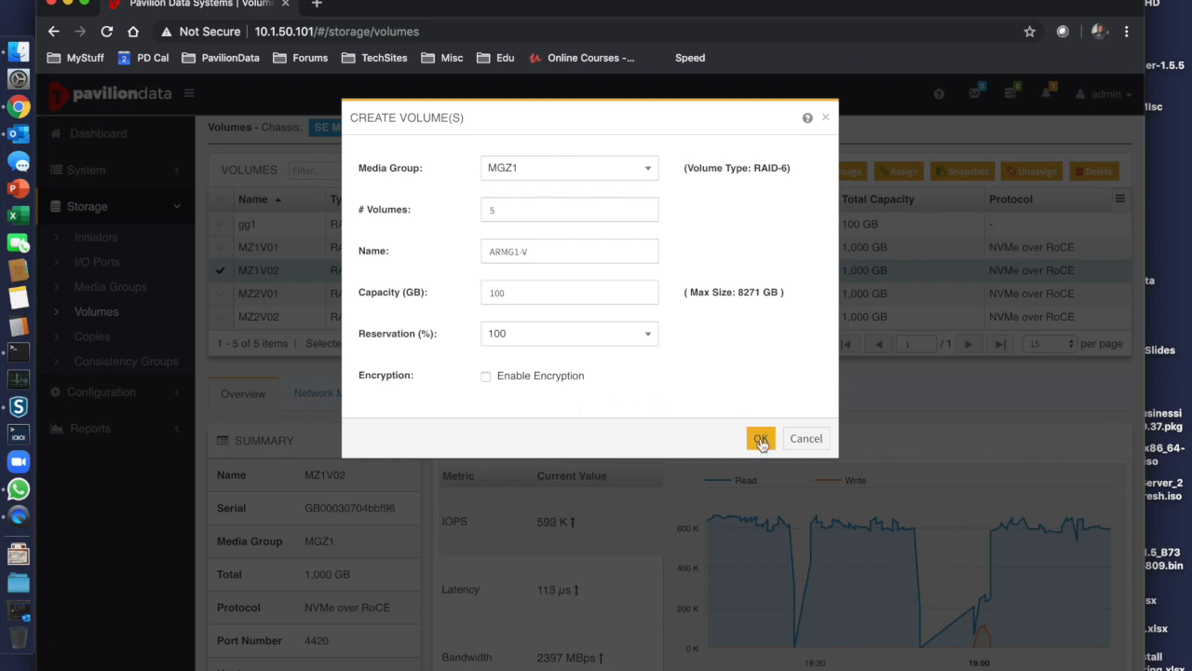
Confirm creation of ARMG1-V_1 through _5 and select ARMG1-V_1 in the list.
left_click(760, 438)
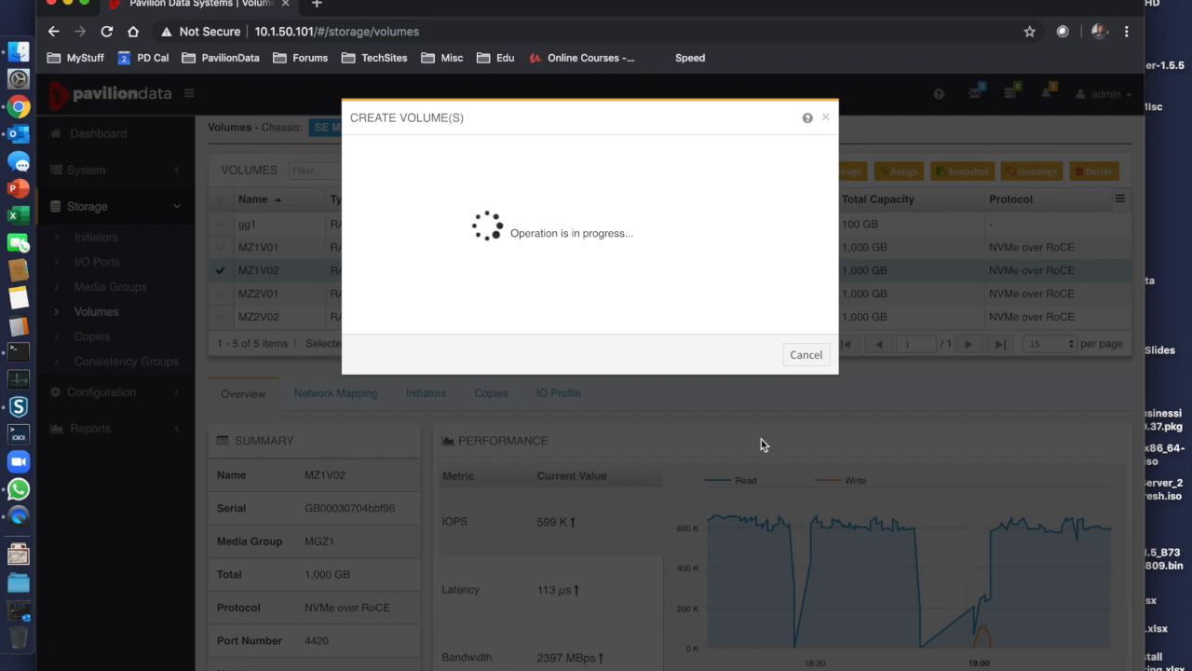
mouse_move(462, 339)
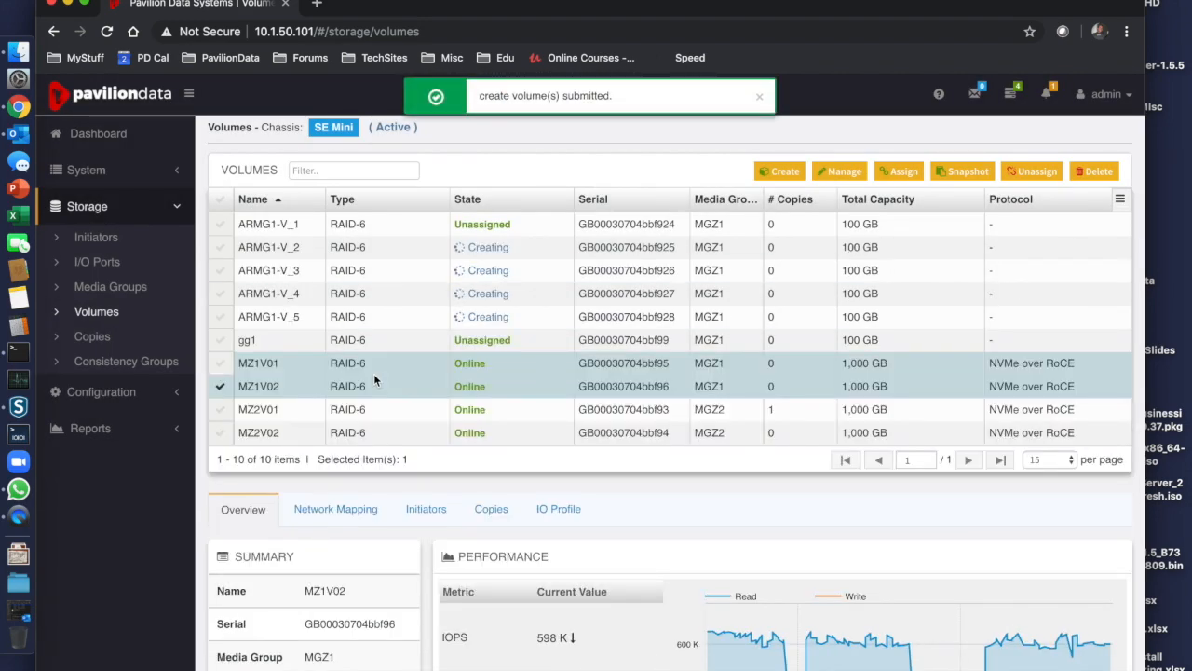
mouse_move(375, 380)
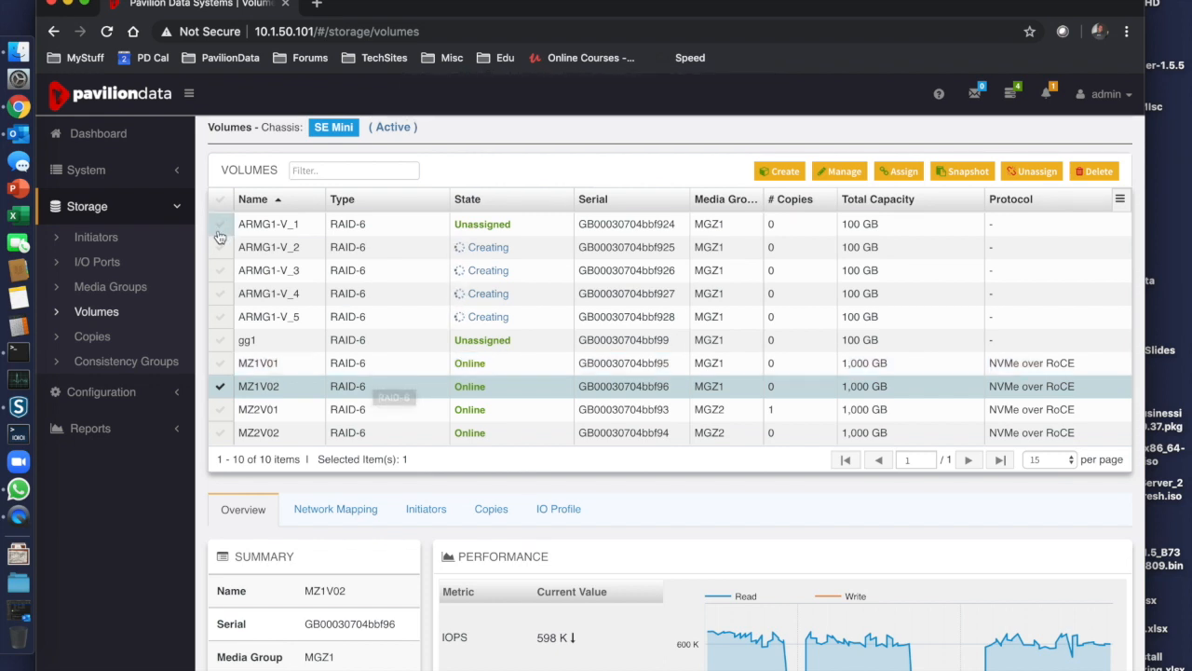
left_click(220, 223)
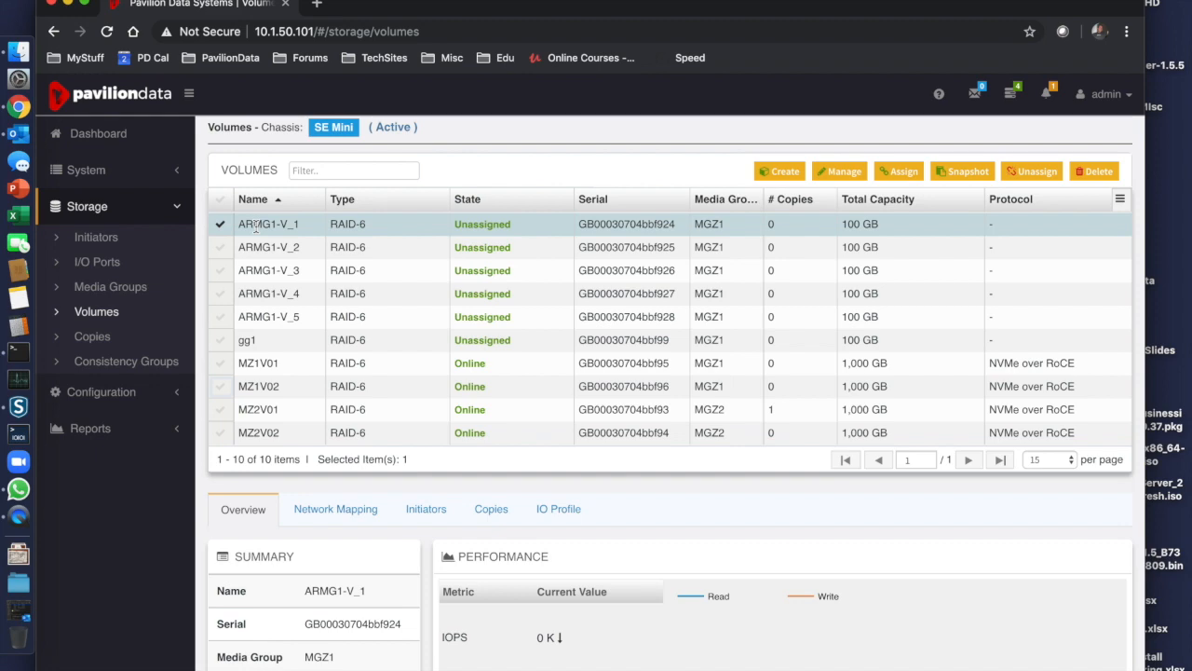
Assign ARMG1-V_1 to ports 100g-1/3 (preferred) and 100g-2/3.
left_click(898, 171)
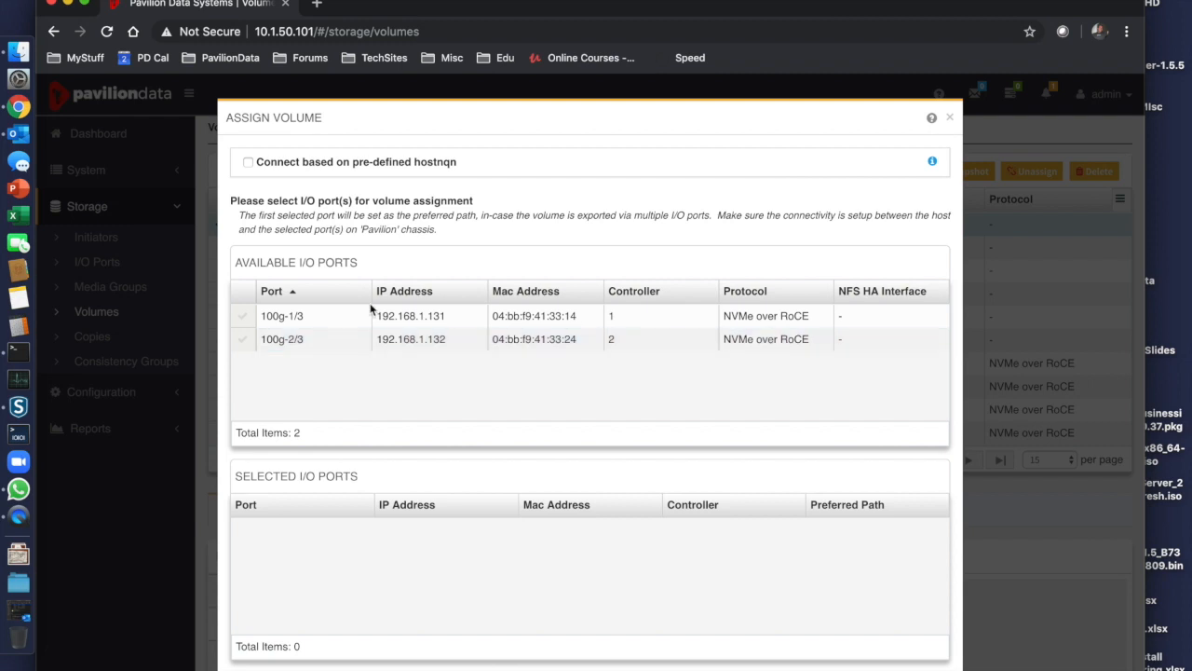
left_click(242, 339)
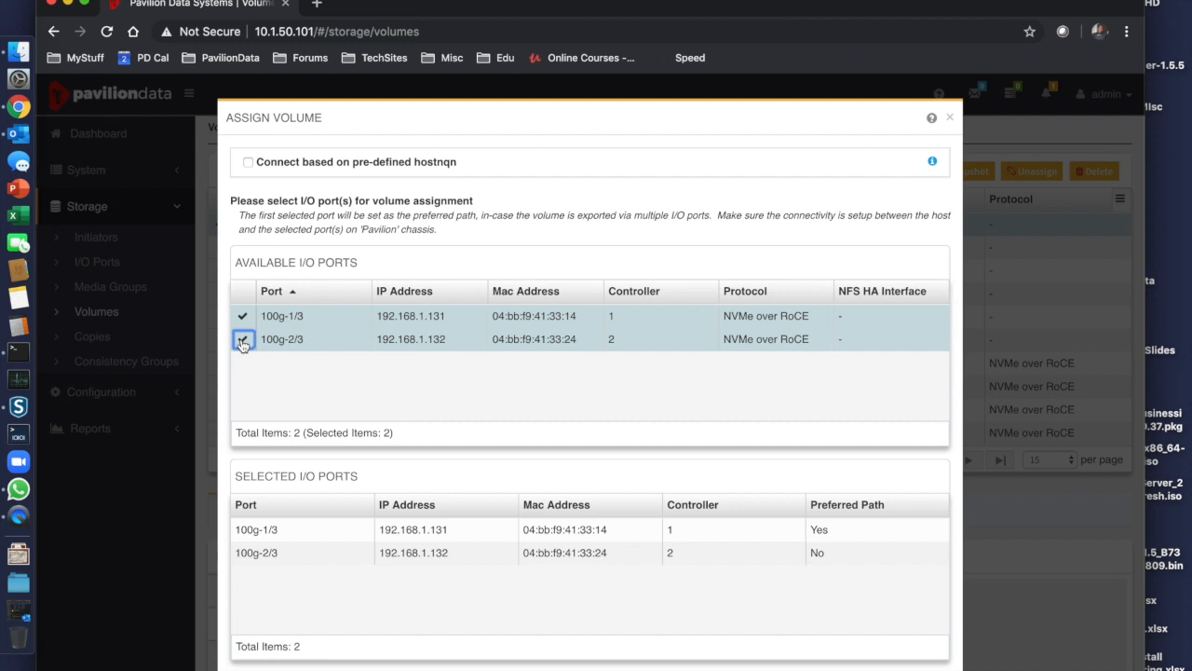
left_click(242, 339)
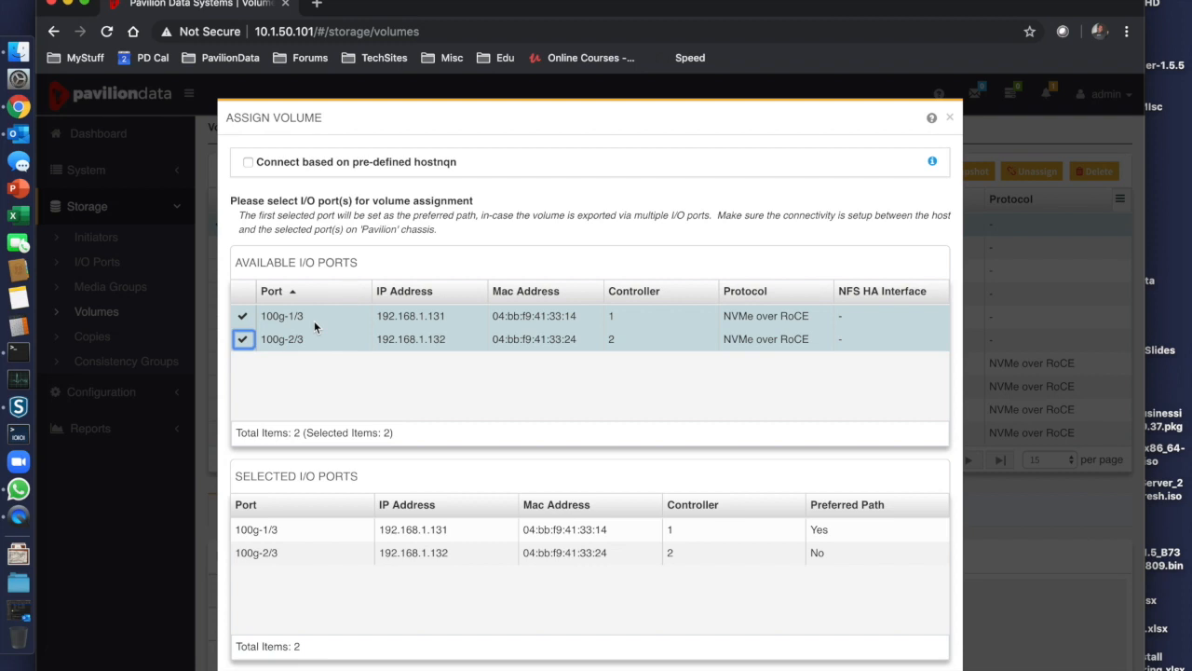
mouse_move(298, 317)
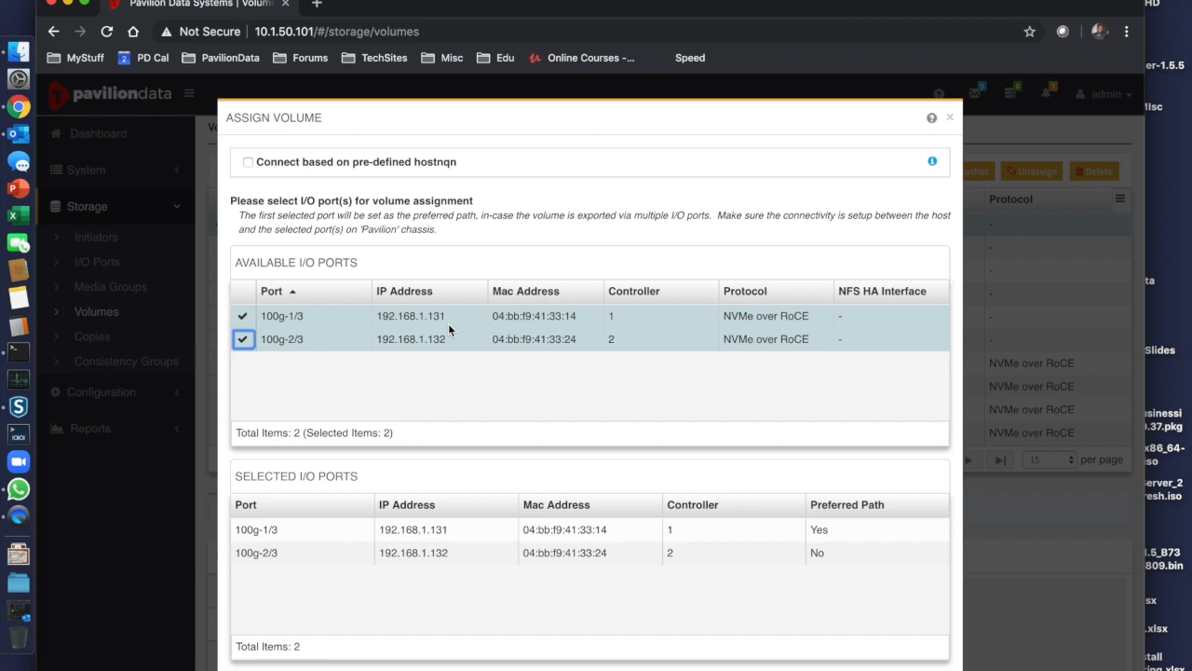
mouse_move(722, 291)
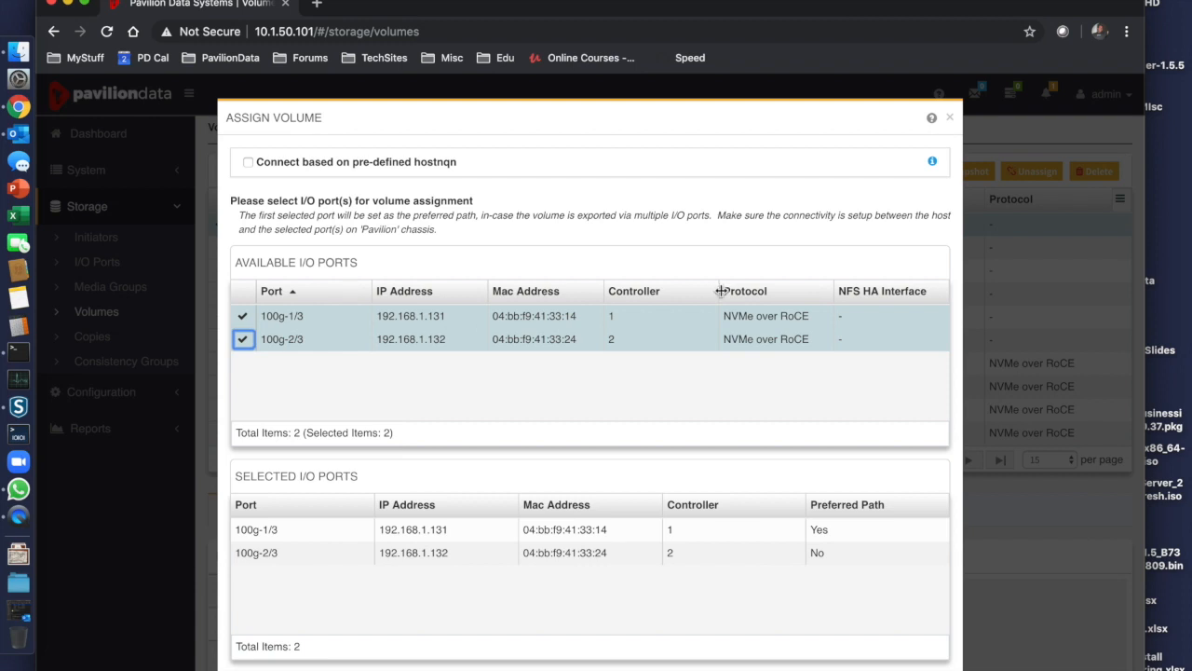
mouse_move(665, 354)
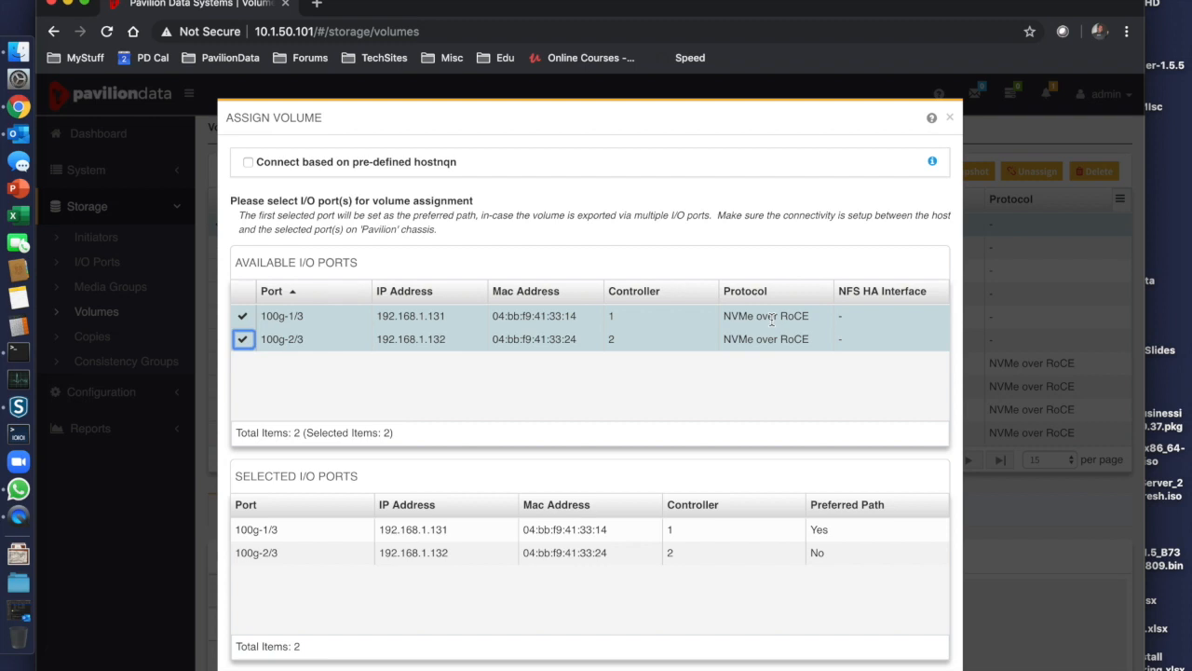
mouse_move(635, 518)
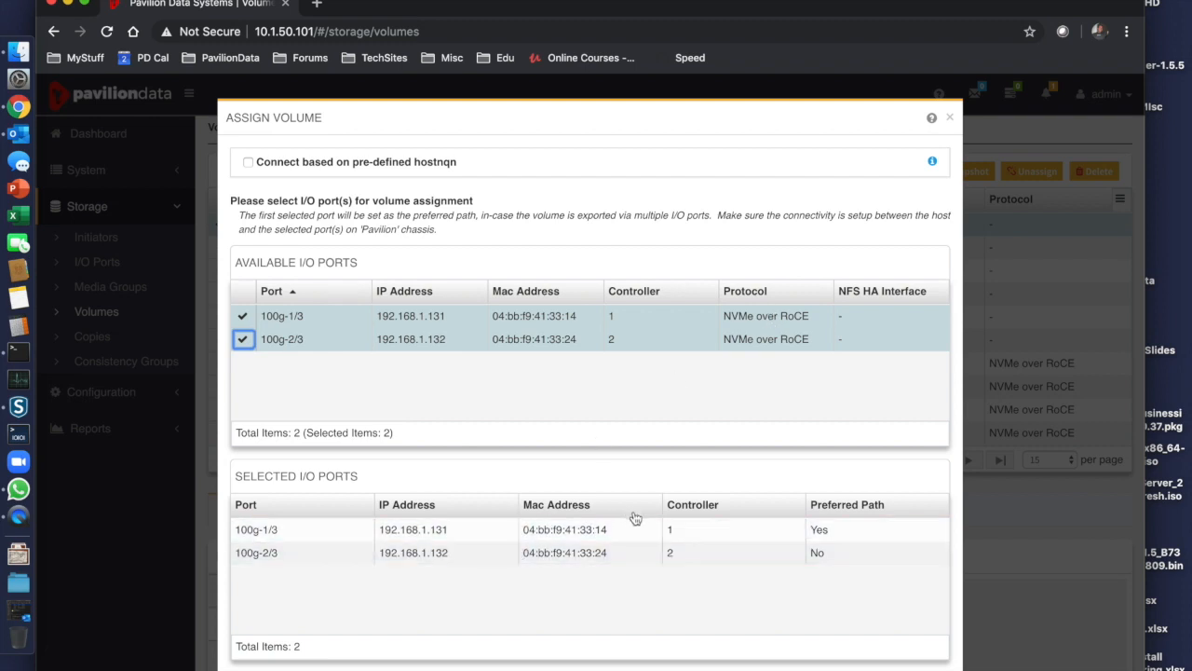
mouse_move(428, 488)
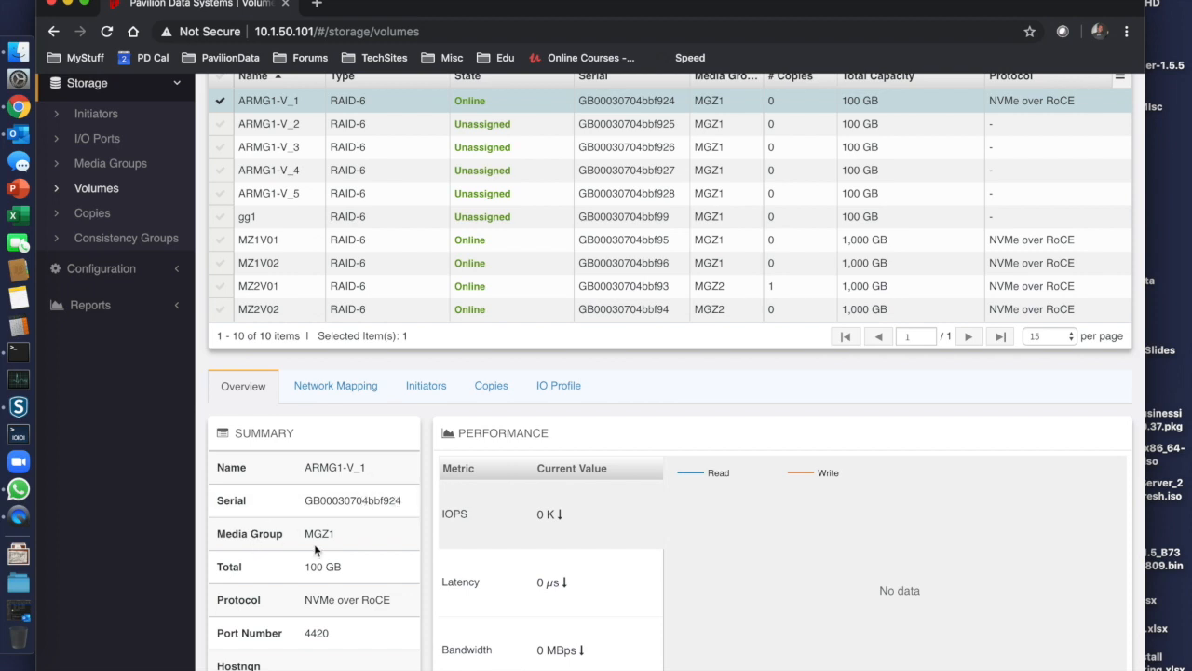
mouse_move(351, 577)
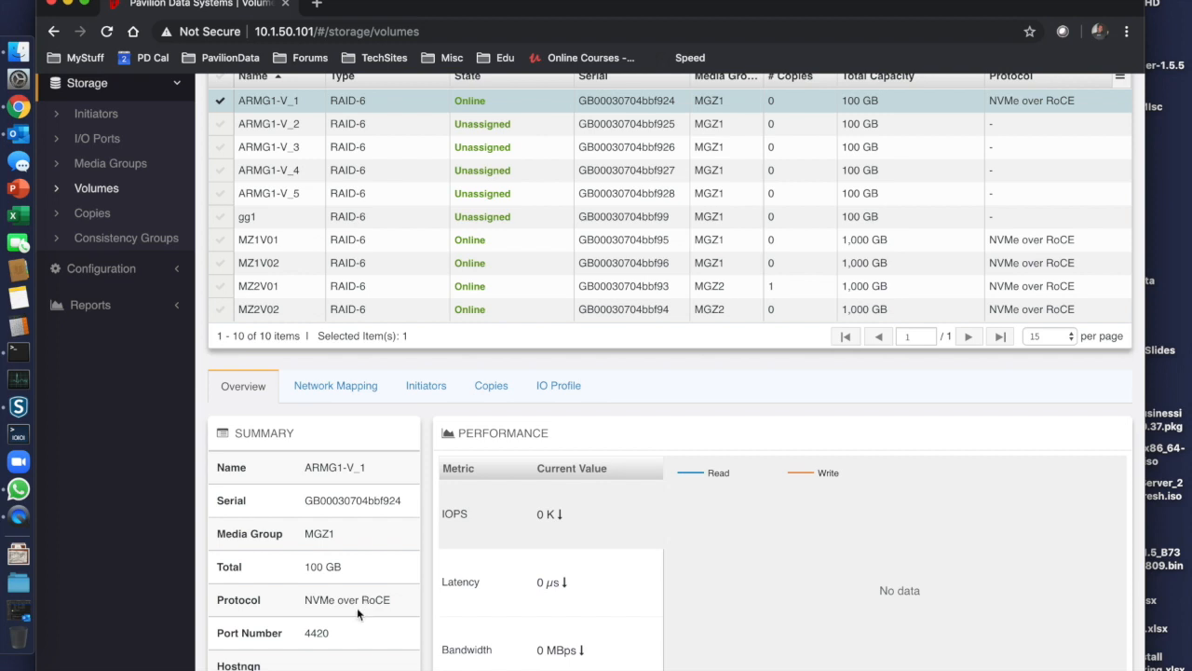
mouse_move(339, 639)
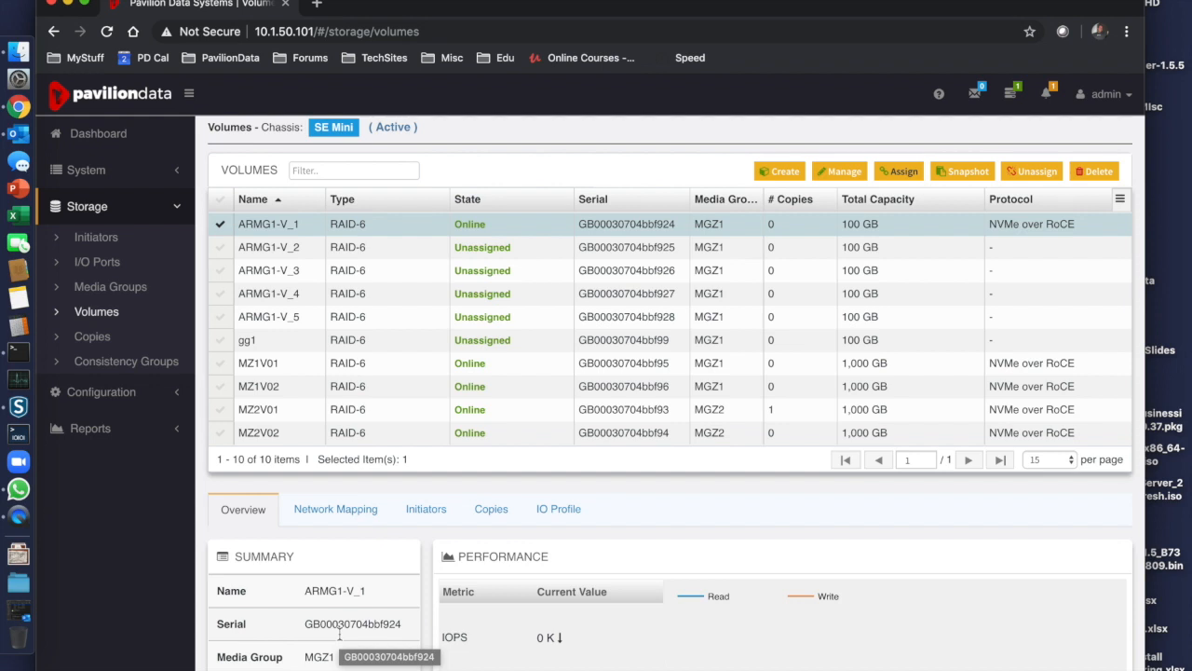
mouse_move(339, 641)
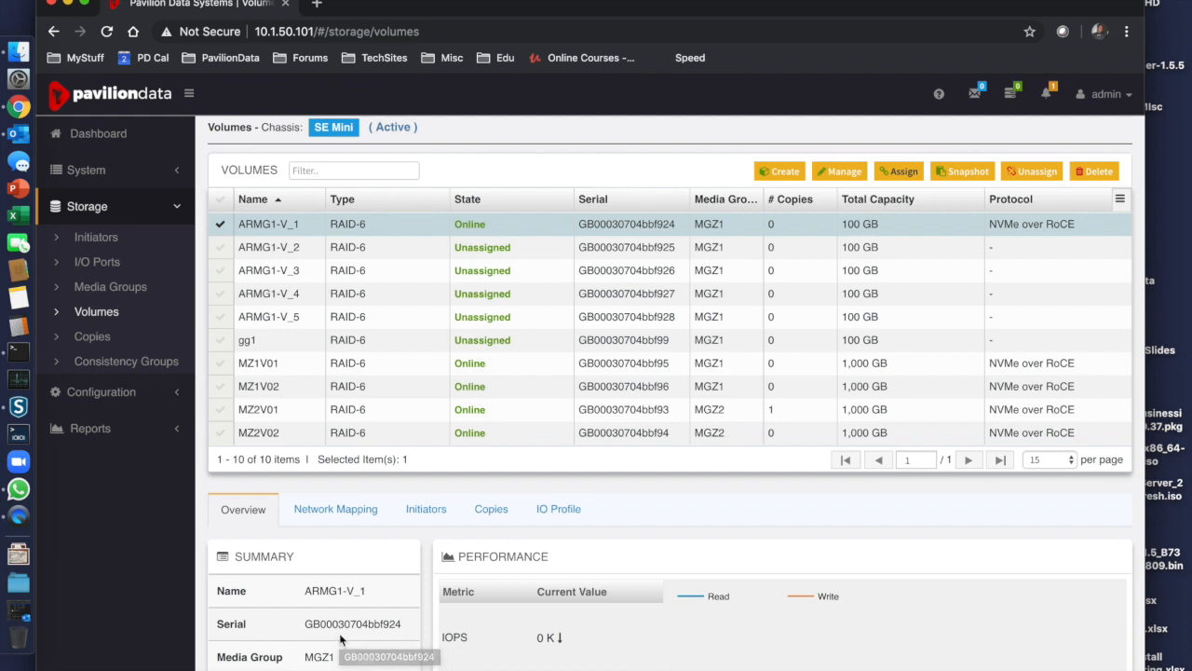